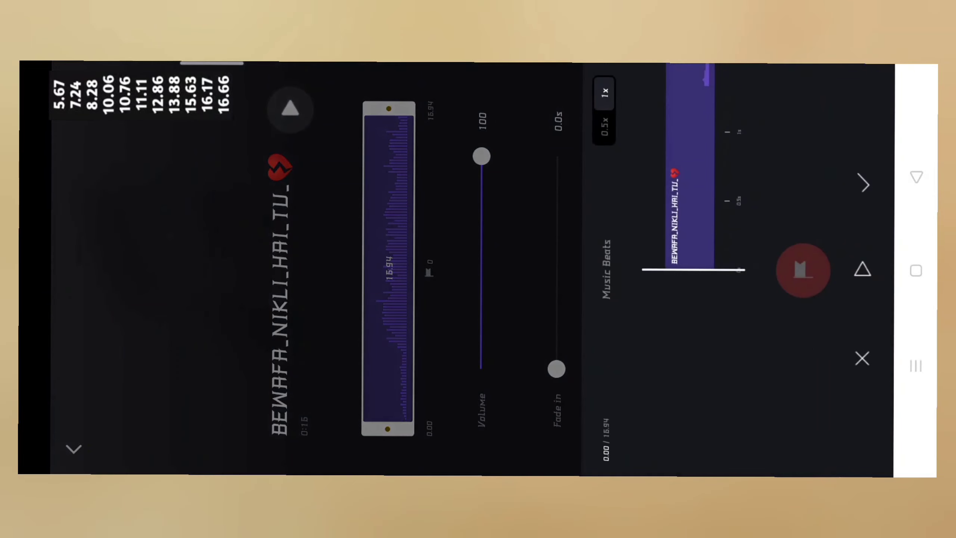
- Add beat markers to the song track, running from 5.67 s through 16.66 s
{"action": "left_click", "coordinate": [804, 270]}
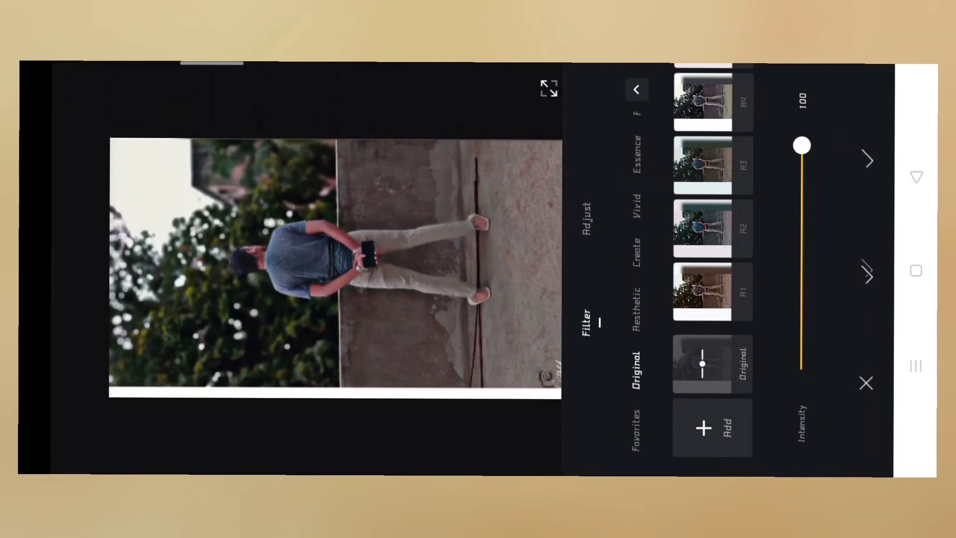
- Show the Adjust panel with Exposure, Contrast, Brightness and Saturation for the photo clip
{"action": "left_click", "coordinate": [584, 220]}
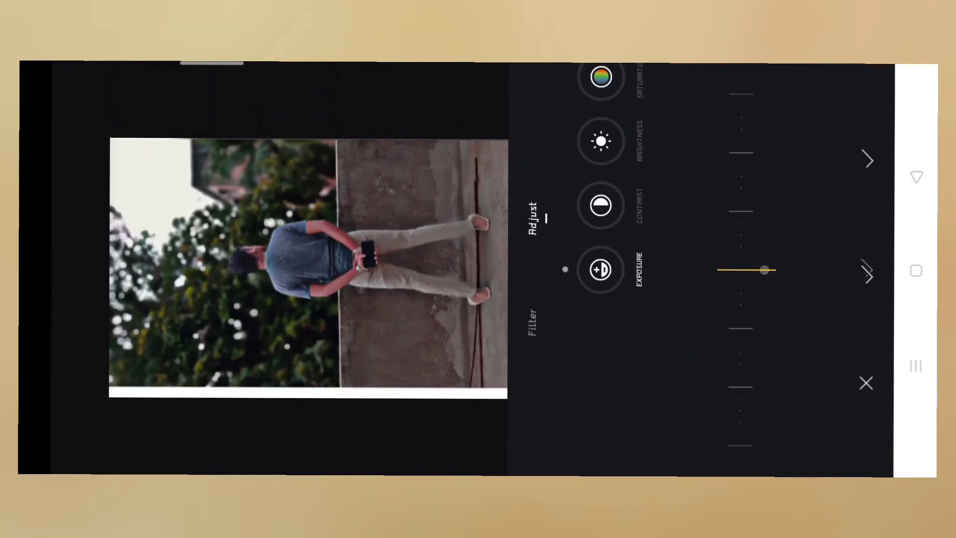